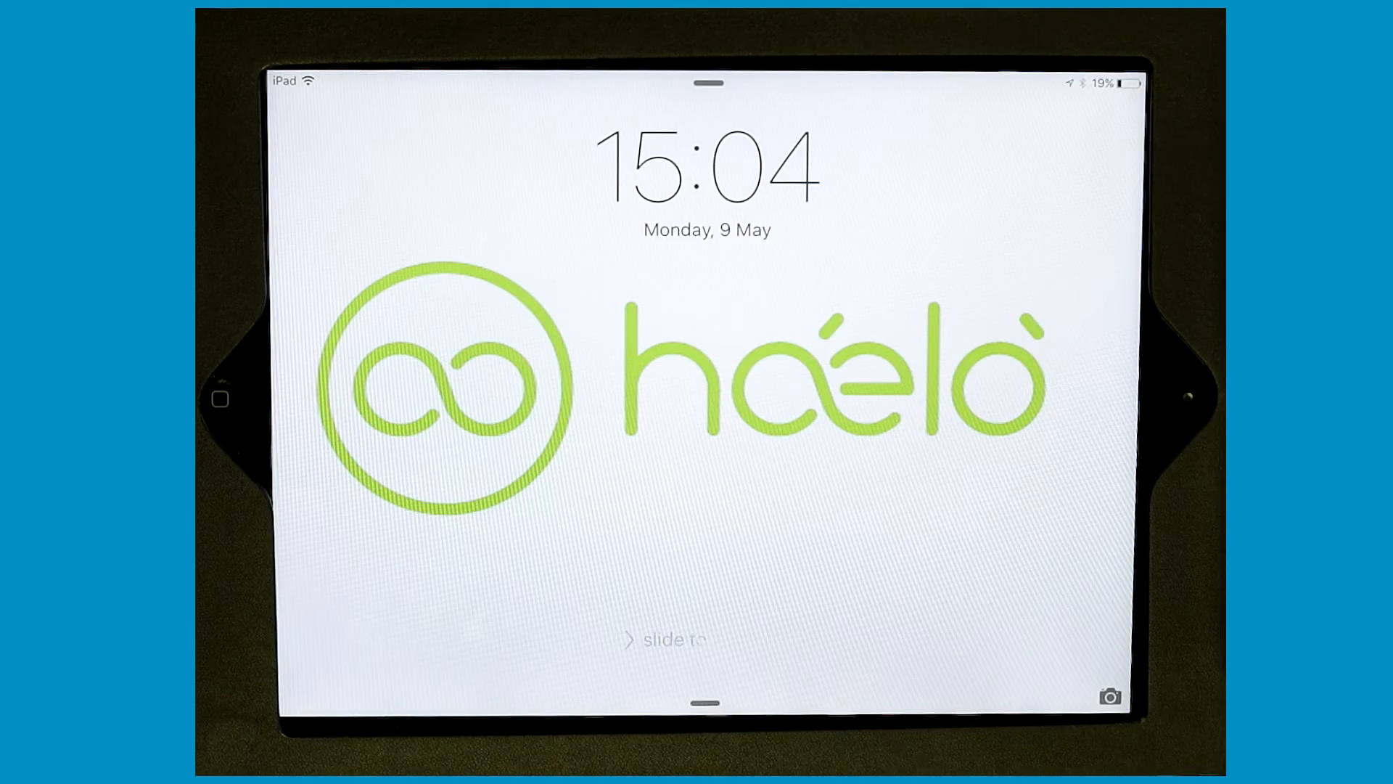
Unlock the iPad and bring up safetythermometer.nhs.uk in Safari
drag(649, 640, 977, 640)
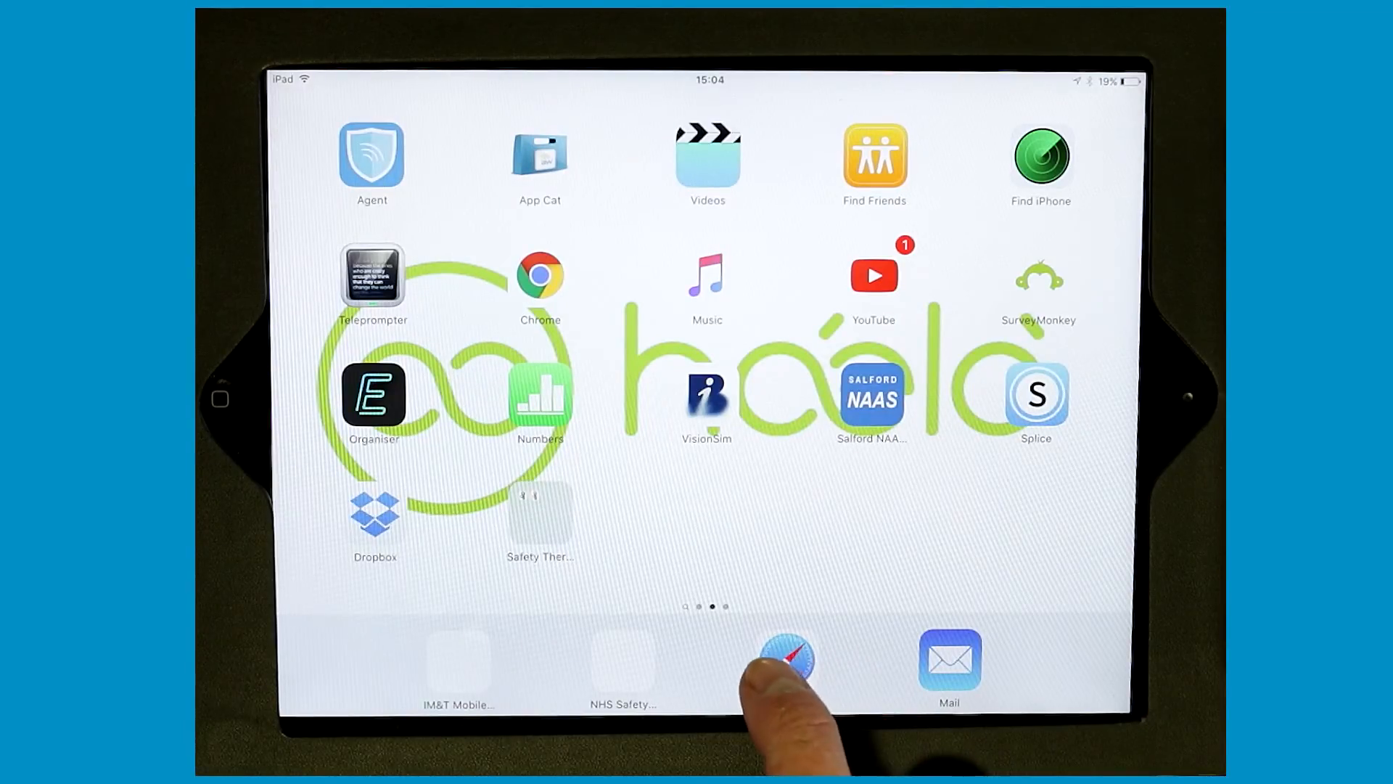
click(785, 660)
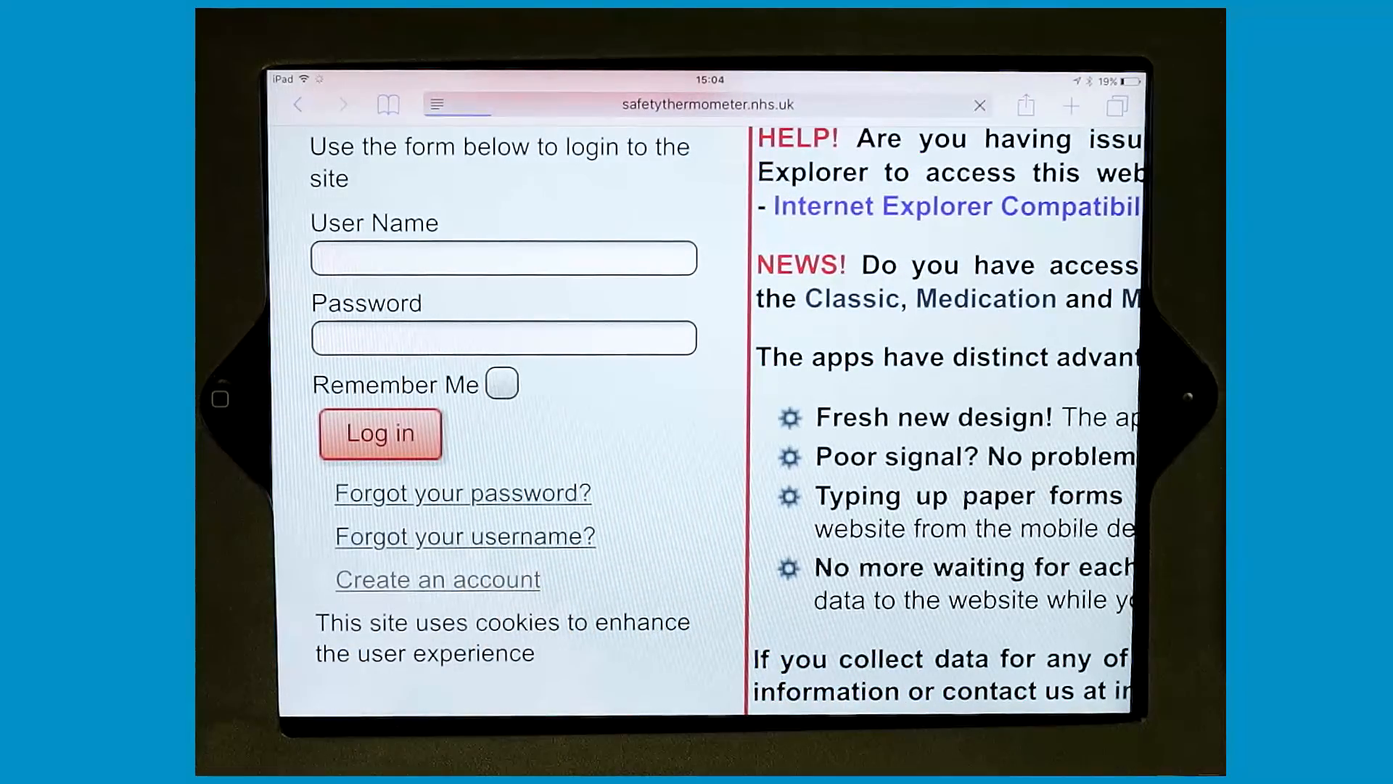
Sign in to the Safety Thermometer website with the user name and password
click(436, 579)
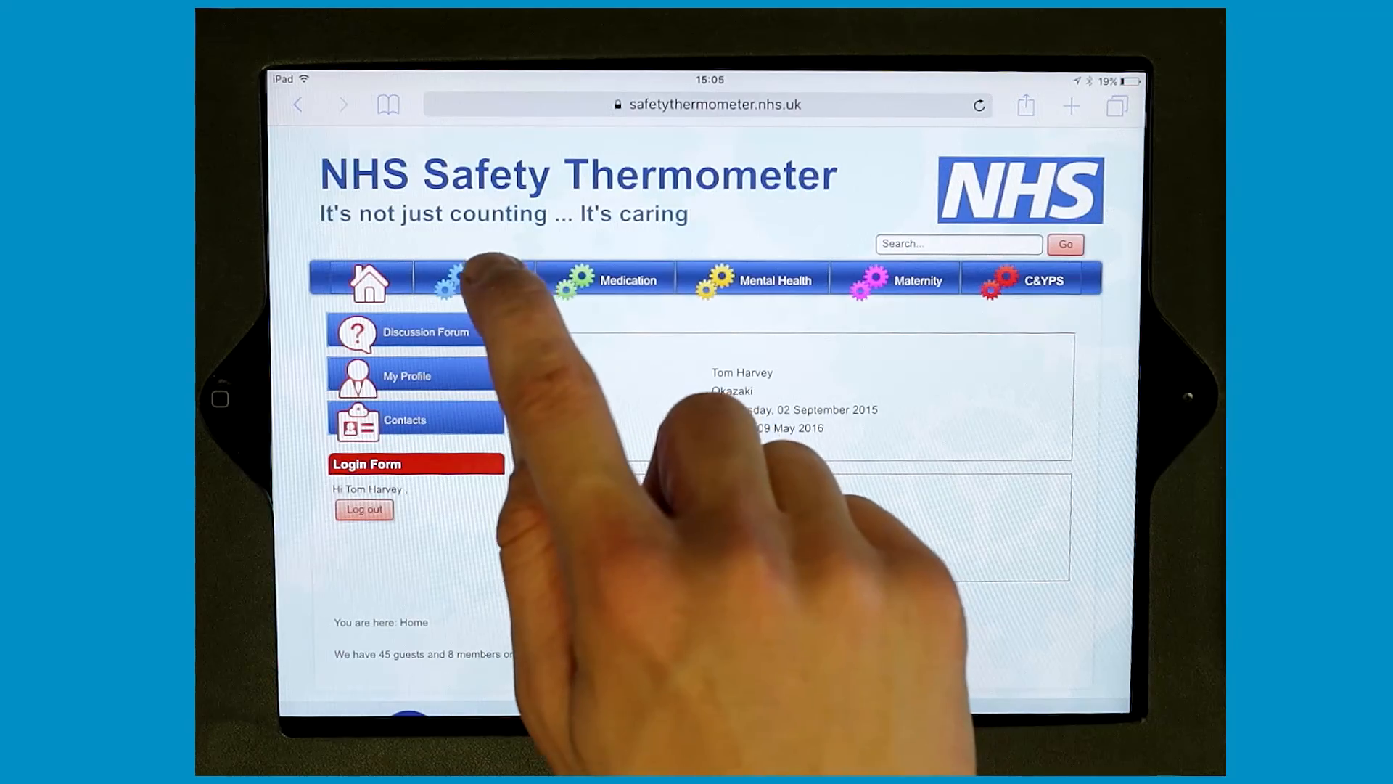
Download Safety Thermometer Classic 1.6.7 from the Classic App page's iOS users section
click(474, 280)
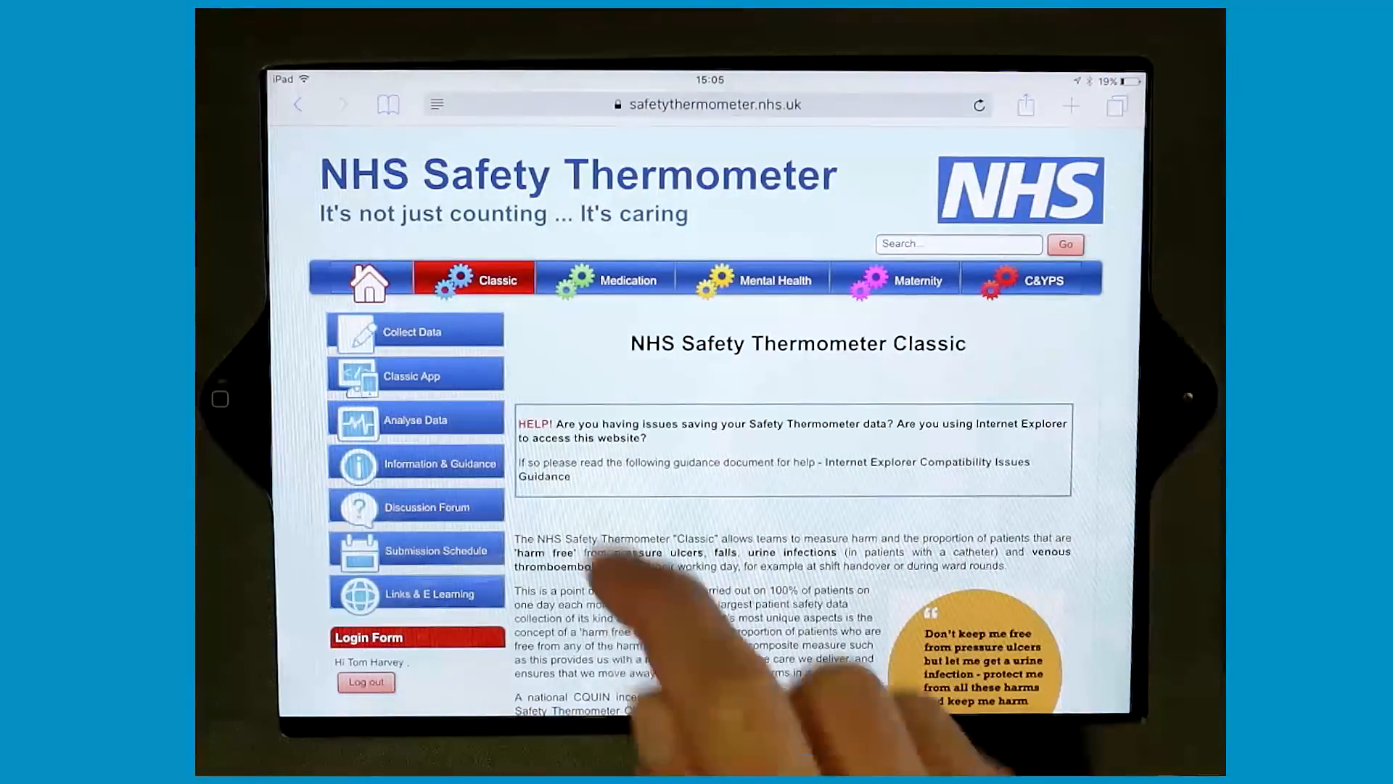
click(415, 375)
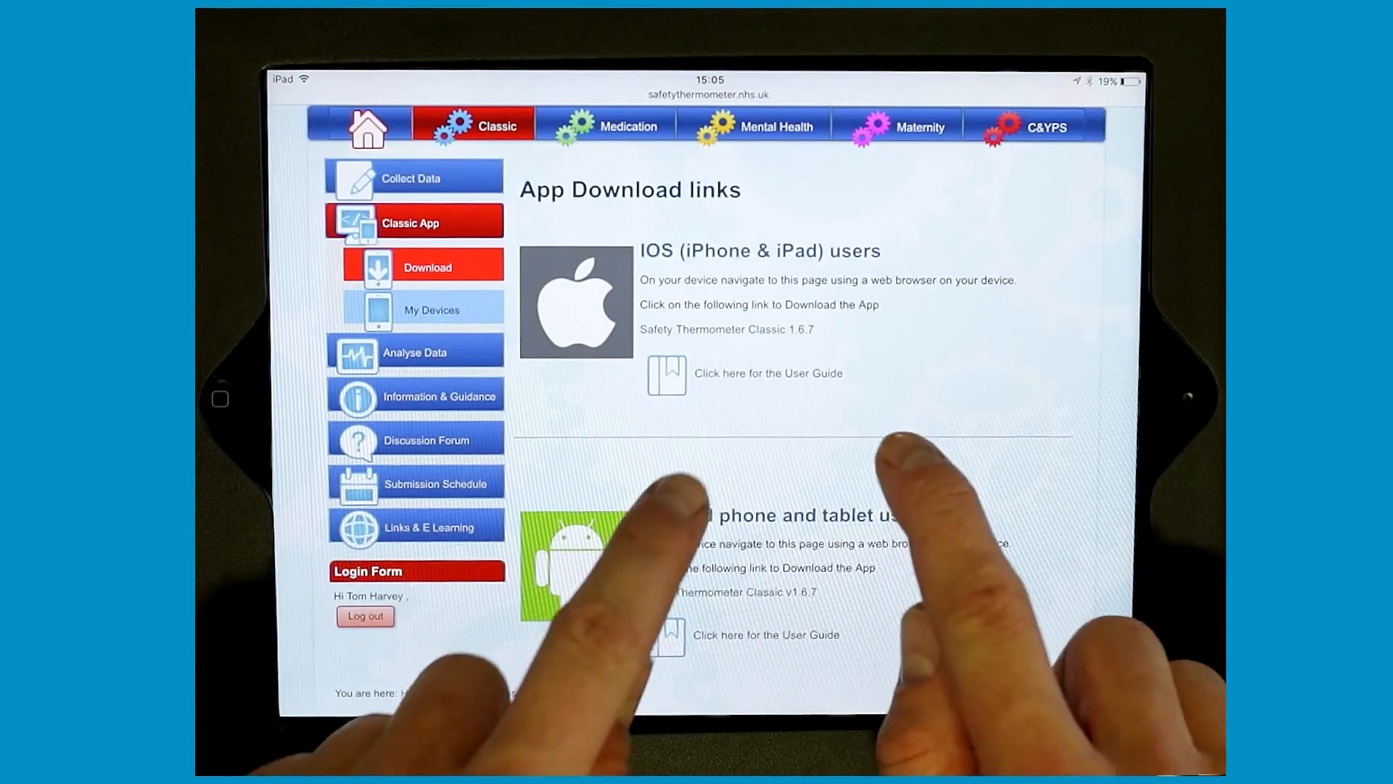
scroll(down, 3)
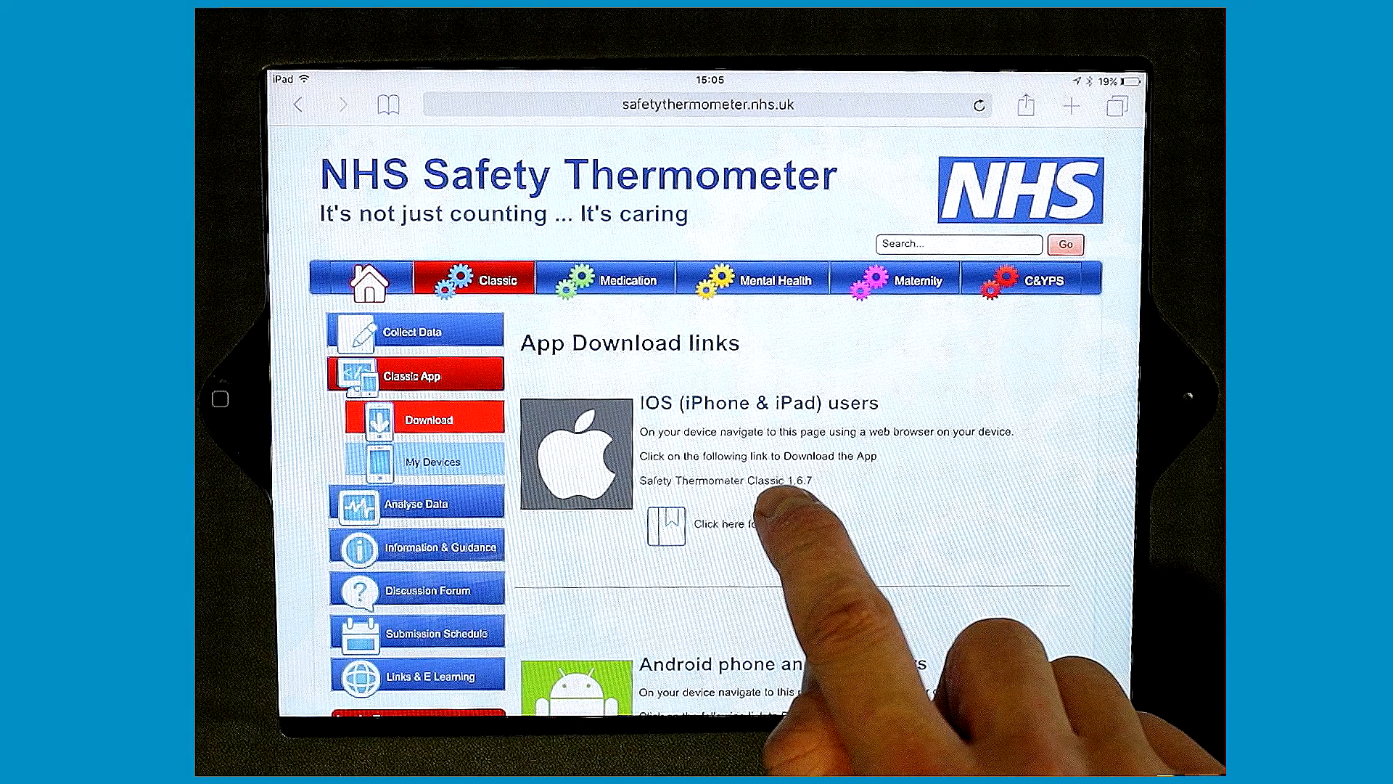
click(736, 482)
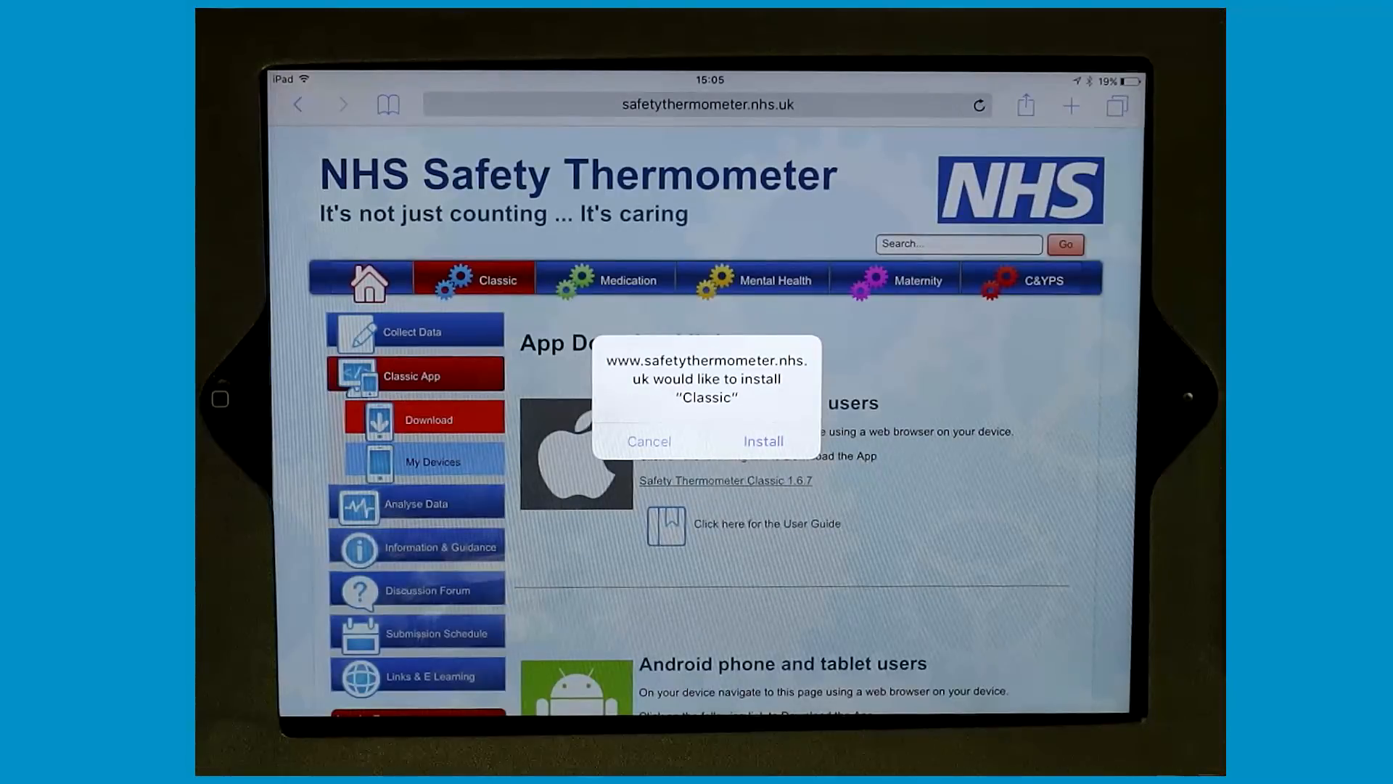
Confirm installation of the Classic app
click(761, 440)
text(cc2f3843-11d)
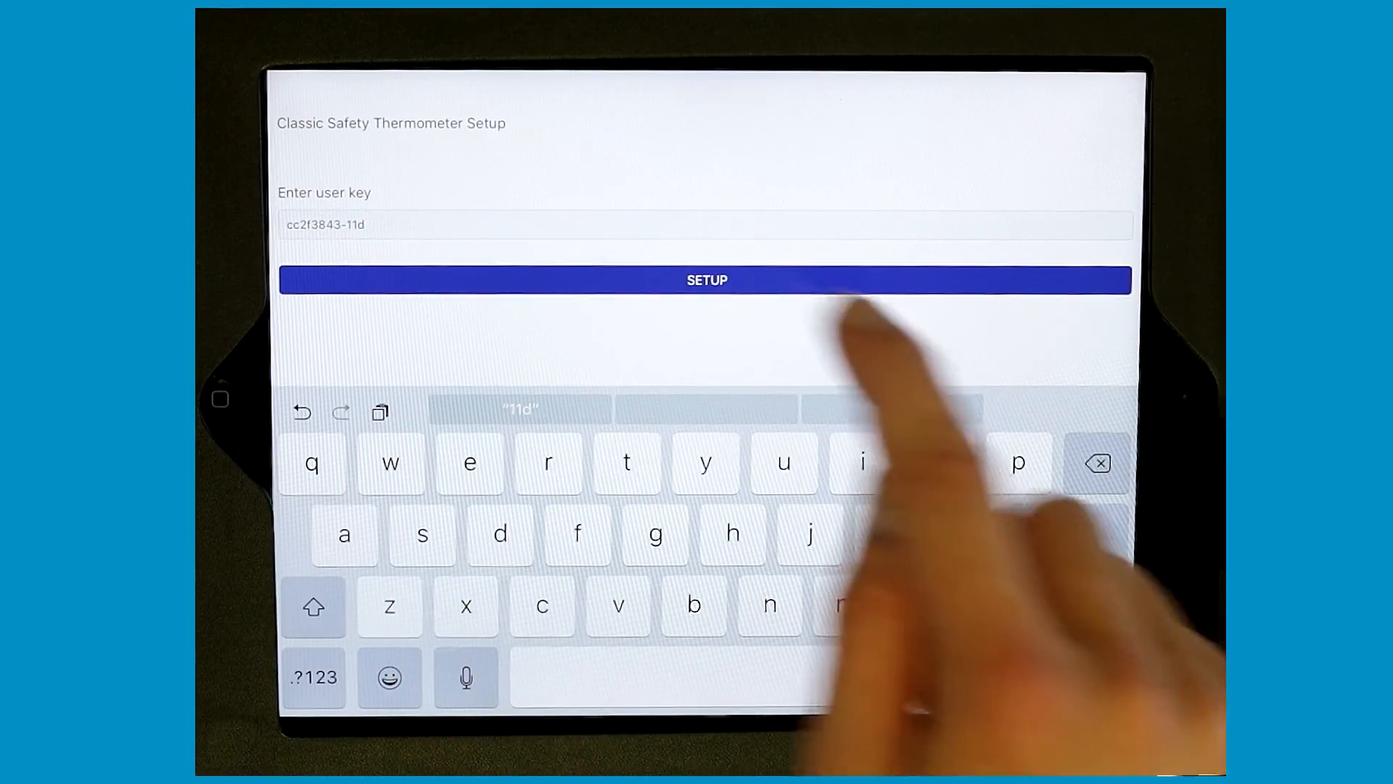
Register the device with the entered user key via SETUP
click(706, 280)
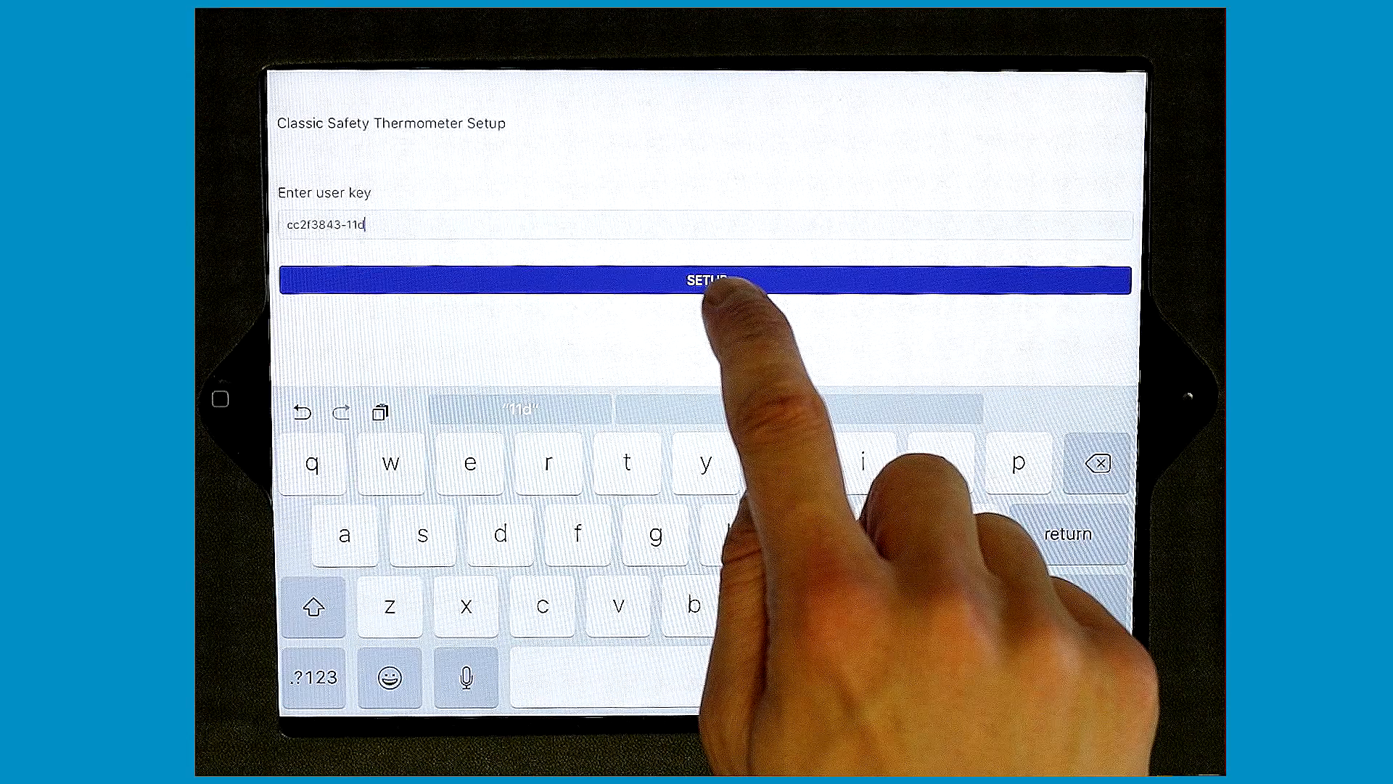
click(706, 280)
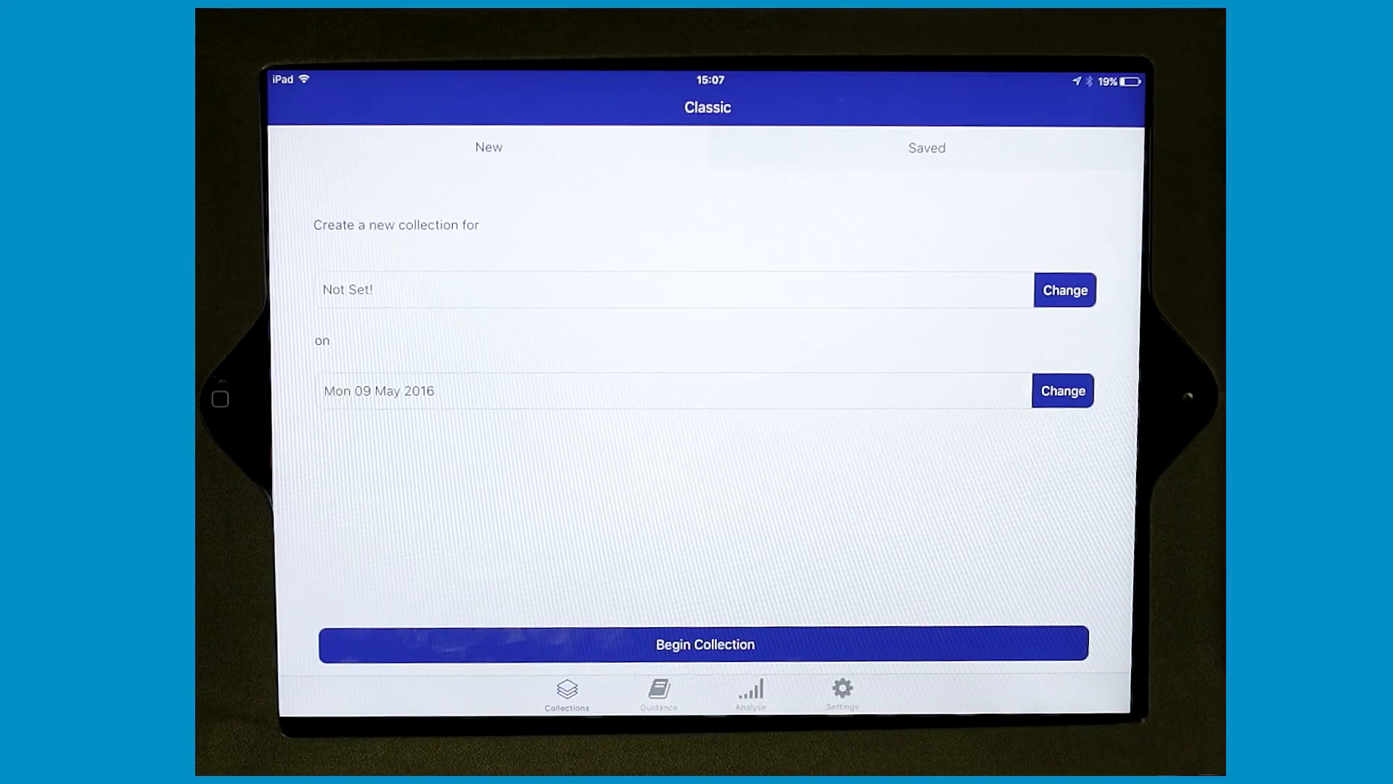
Begin a collection for Test ward 1, dated 09-05-2016
click(1064, 289)
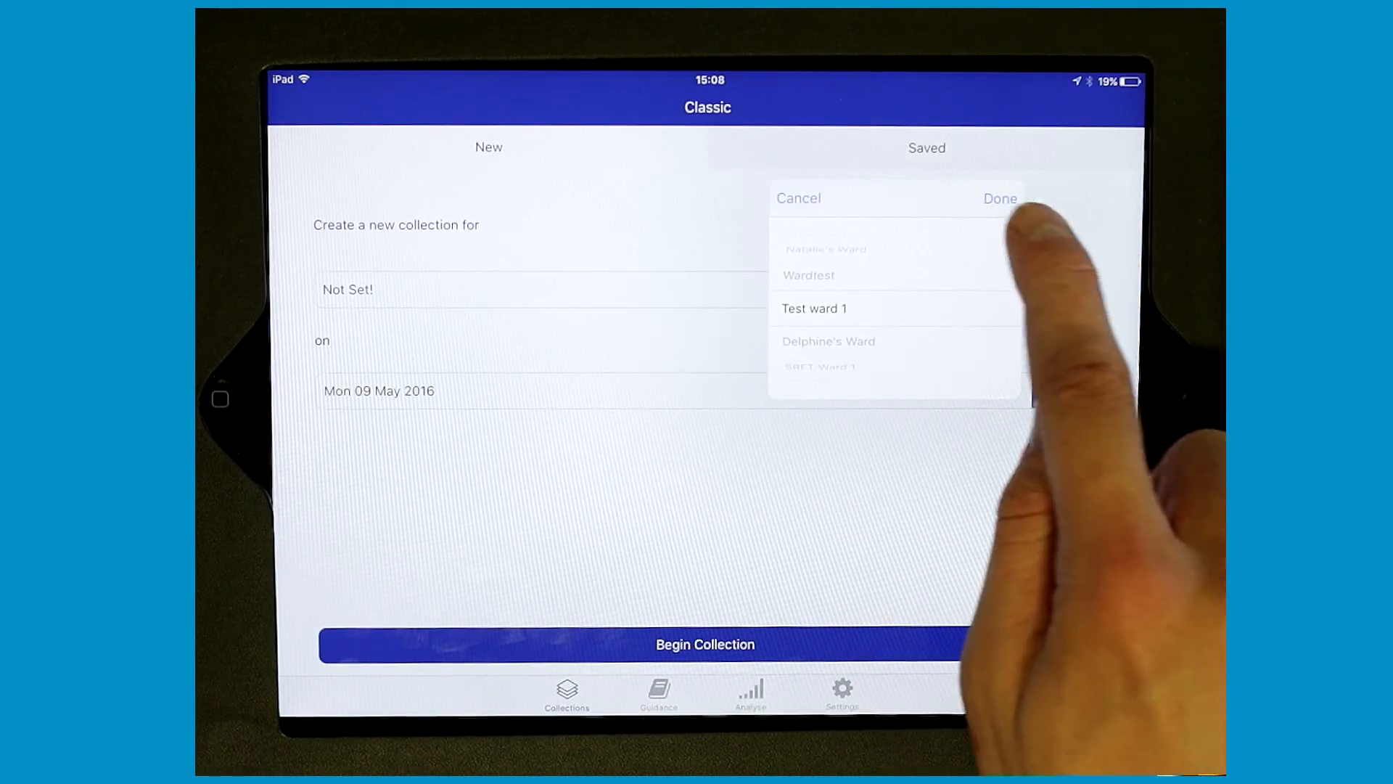
click(999, 198)
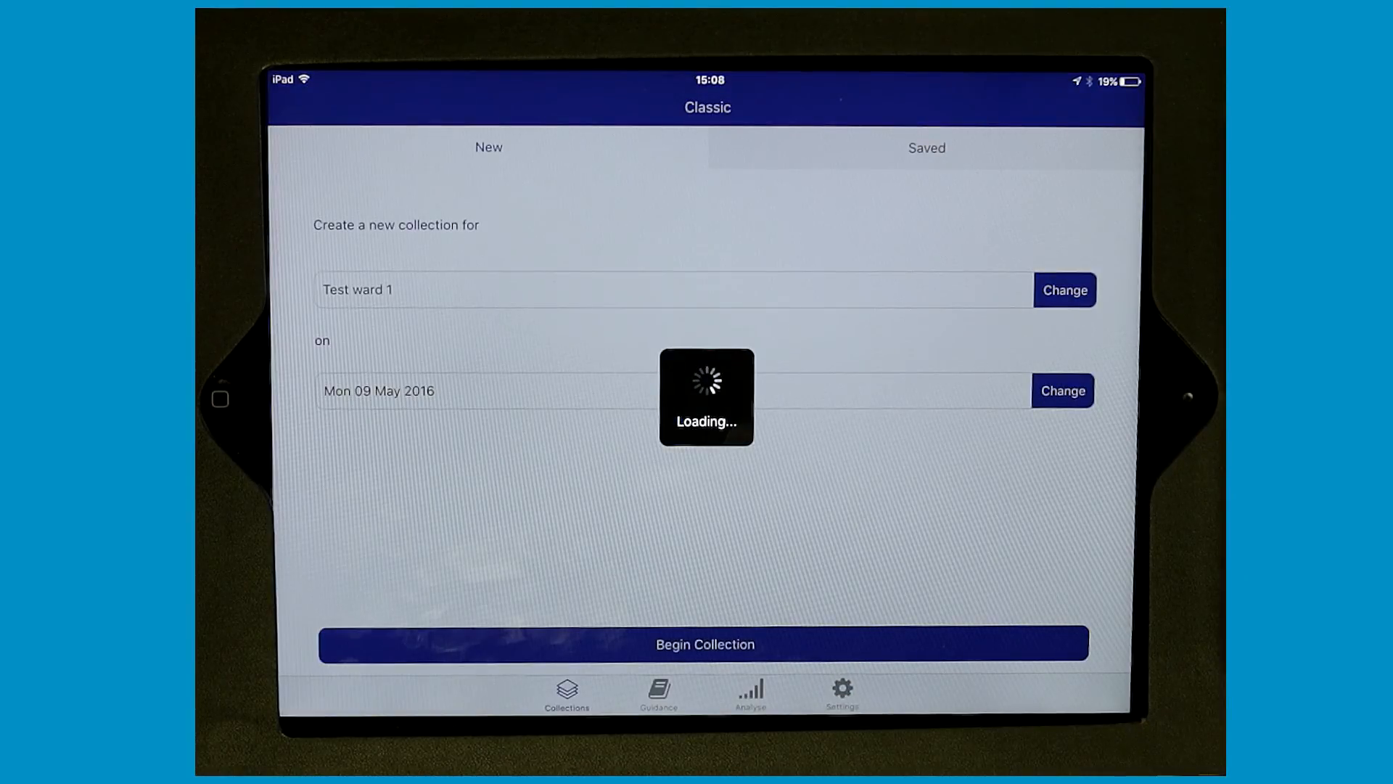
click(704, 643)
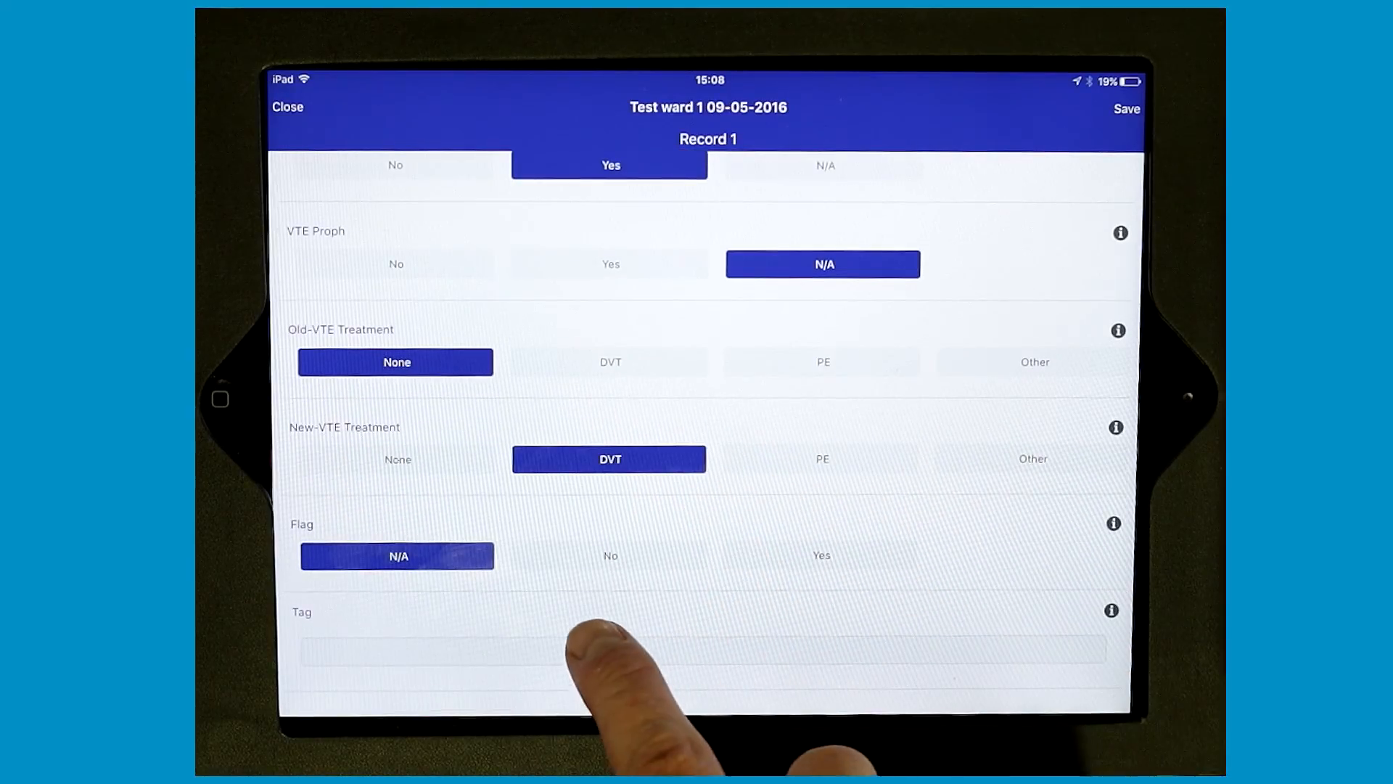
Tag Record 1 as 'Test' and save it
text(Test)
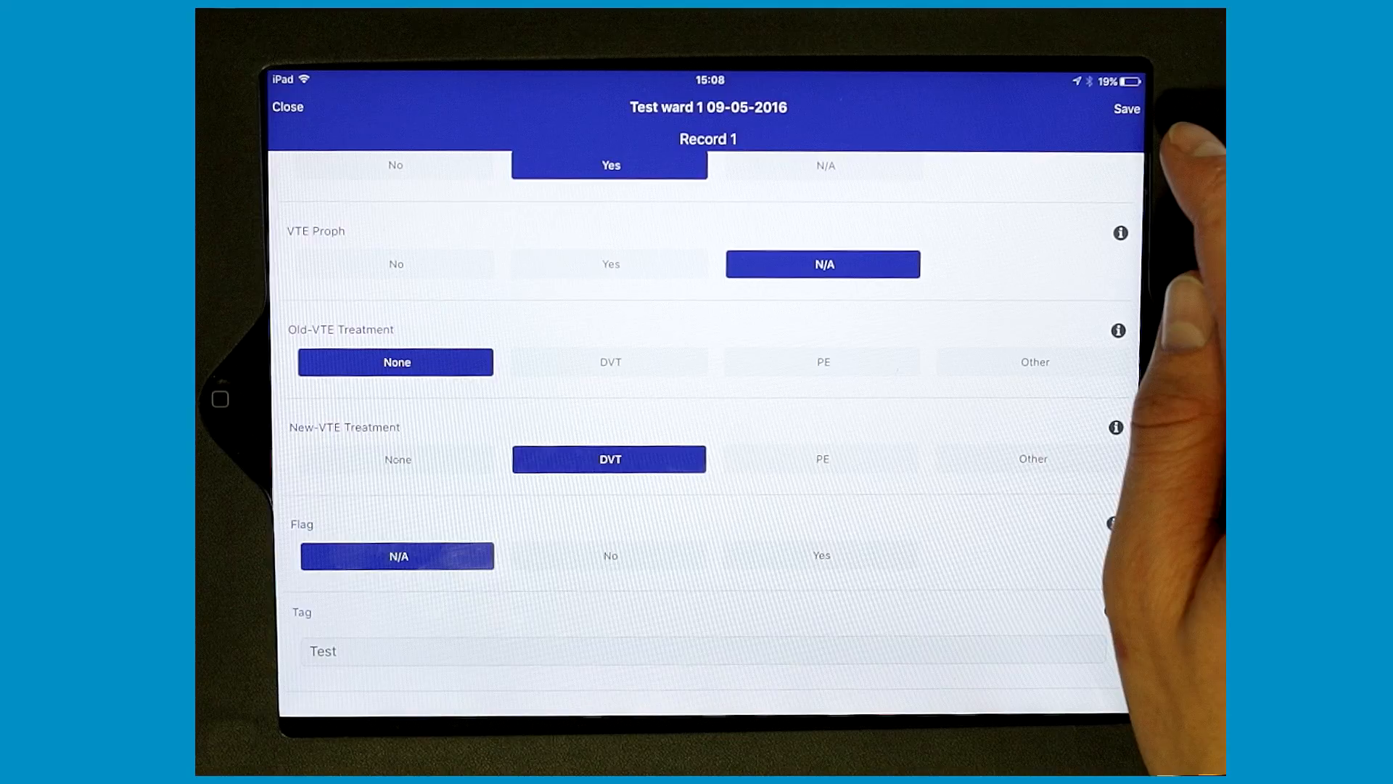
click(1126, 107)
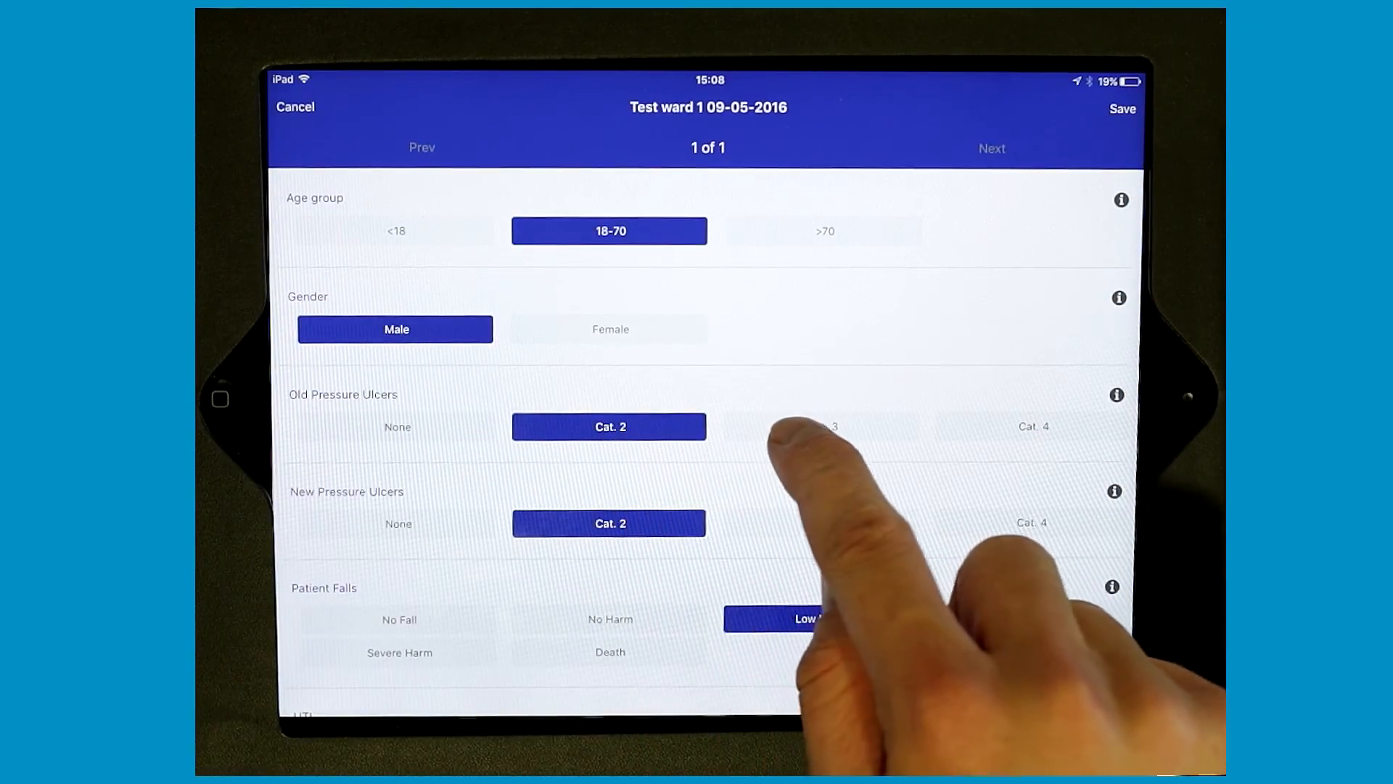
Mark Record 1's pressure ulcers Cat. 3 and patient fall No Harm, then save
click(820, 427)
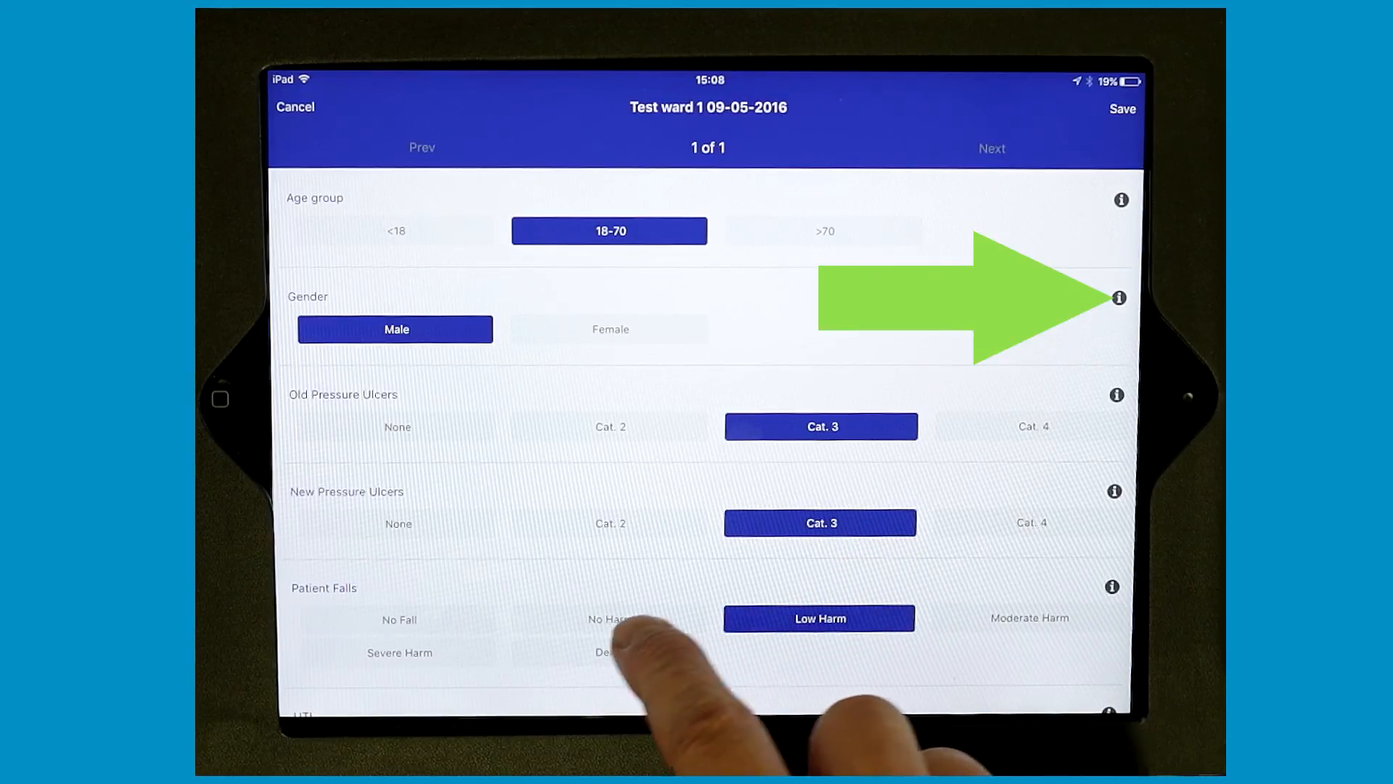
click(610, 619)
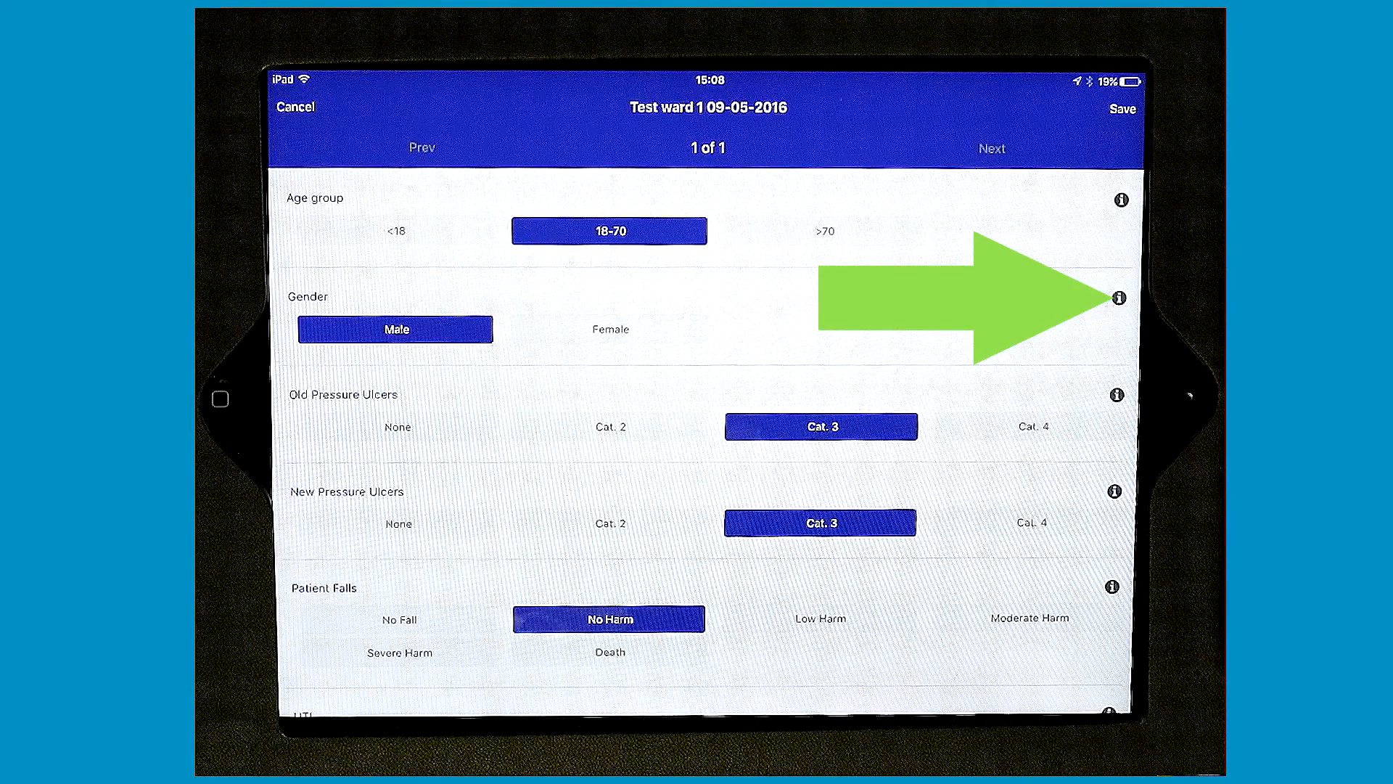
click(1121, 107)
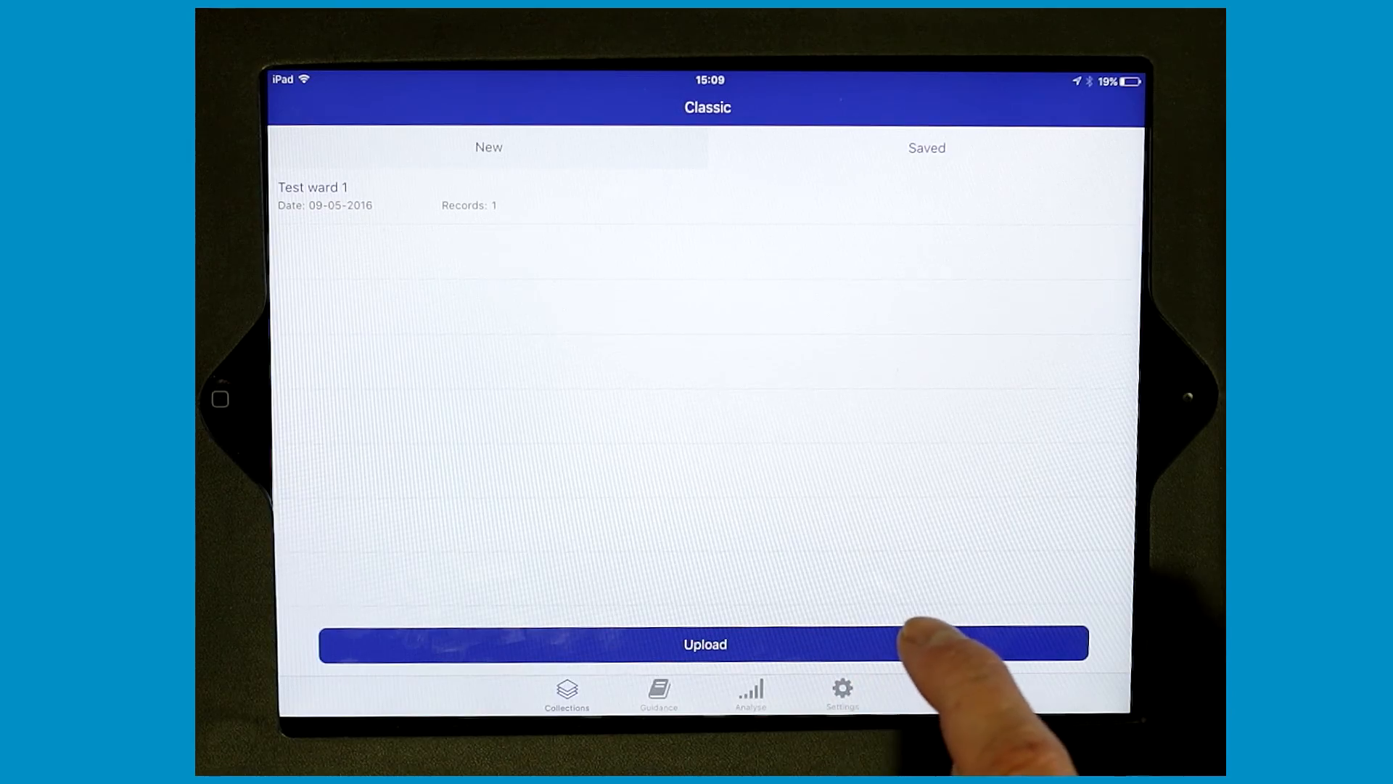
click(657, 693)
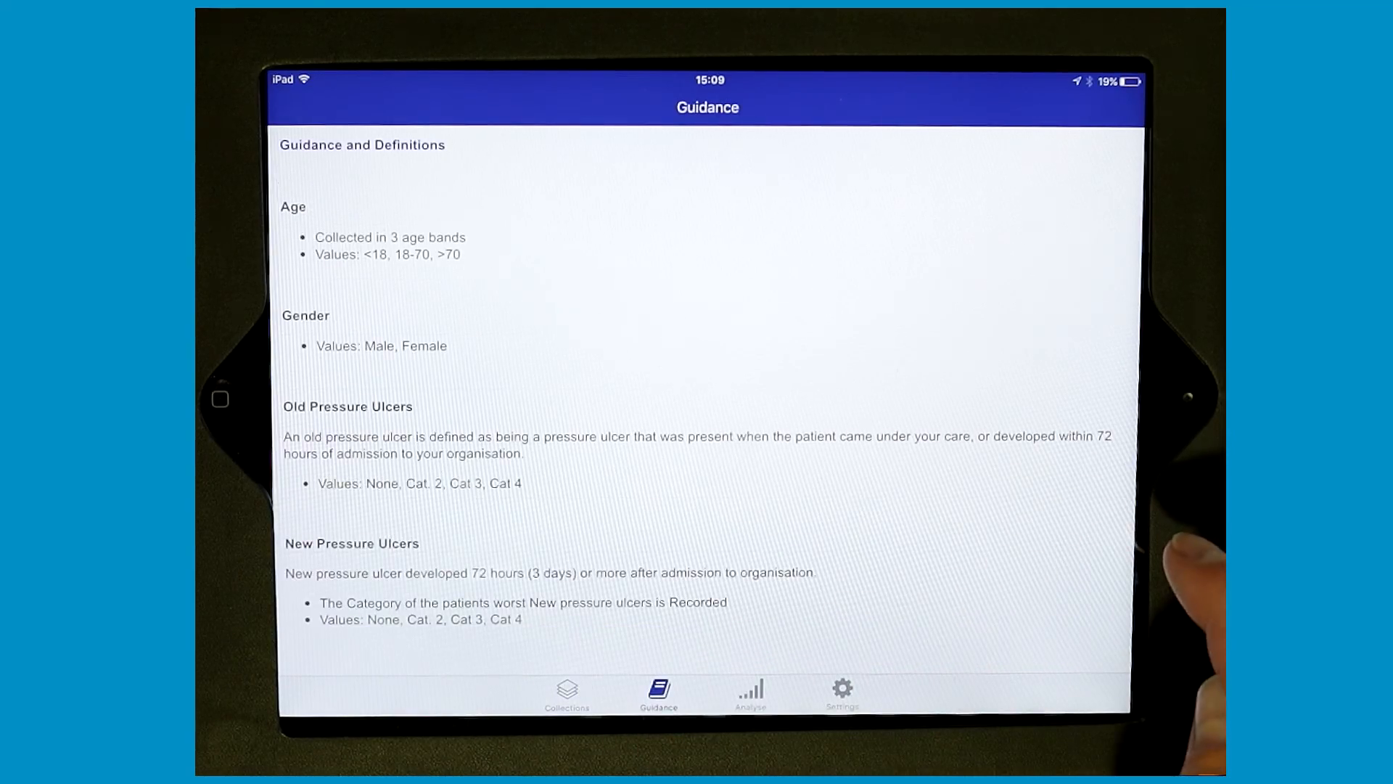
click(749, 691)
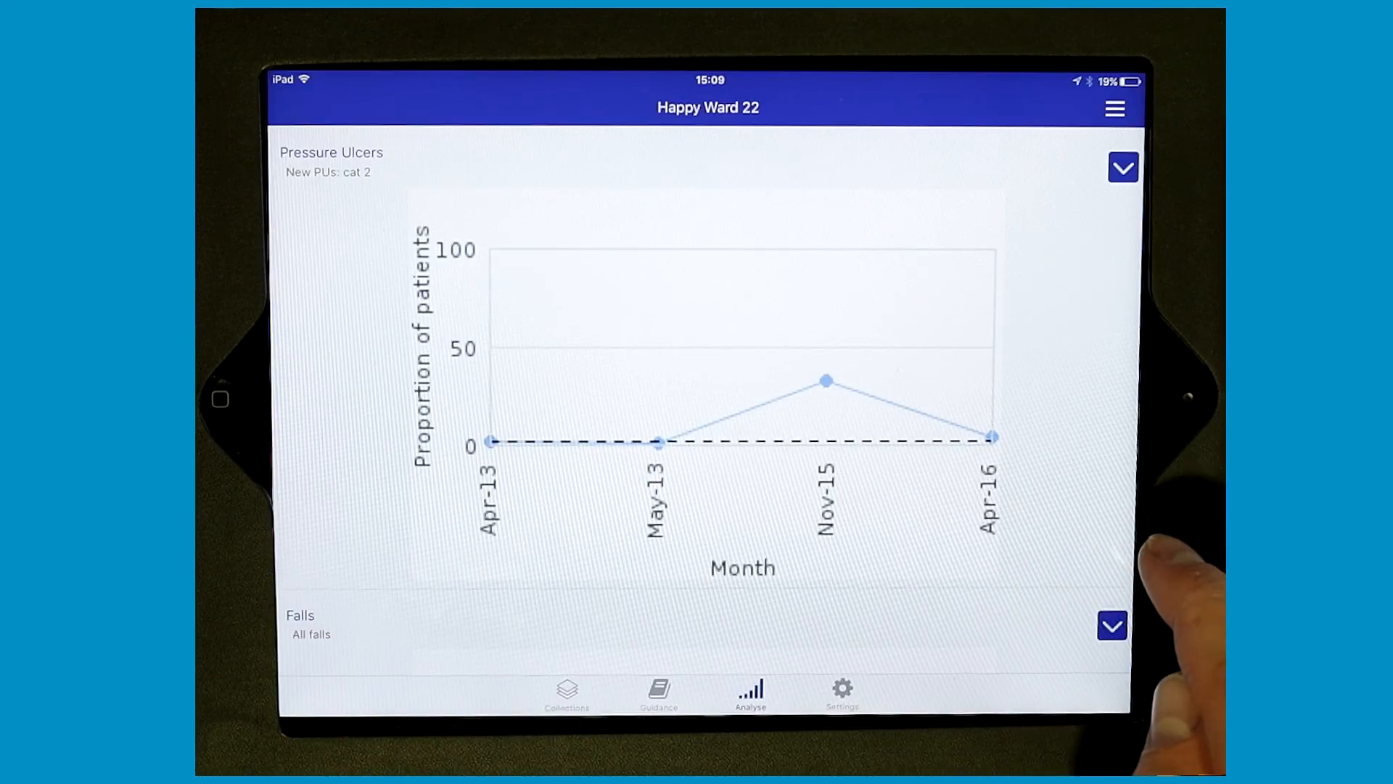
click(840, 691)
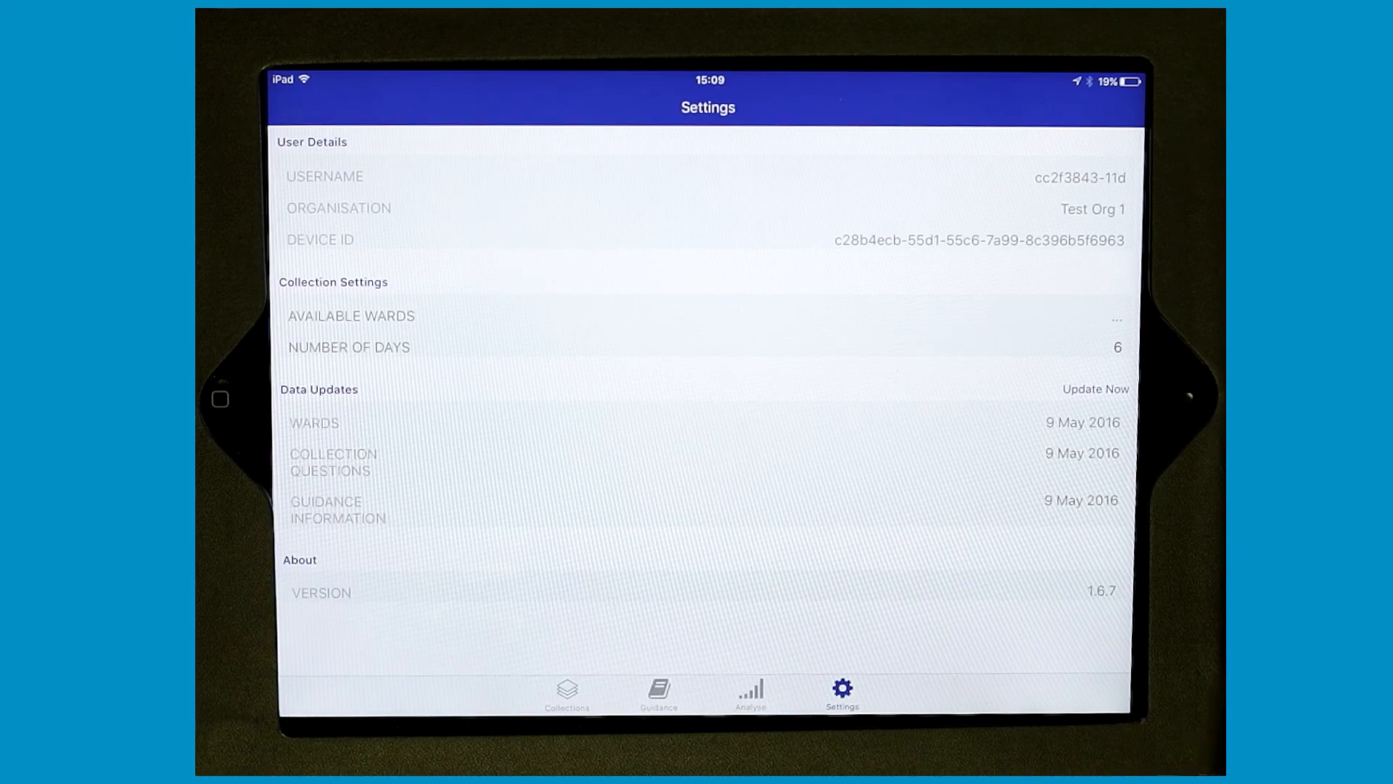
click(567, 690)
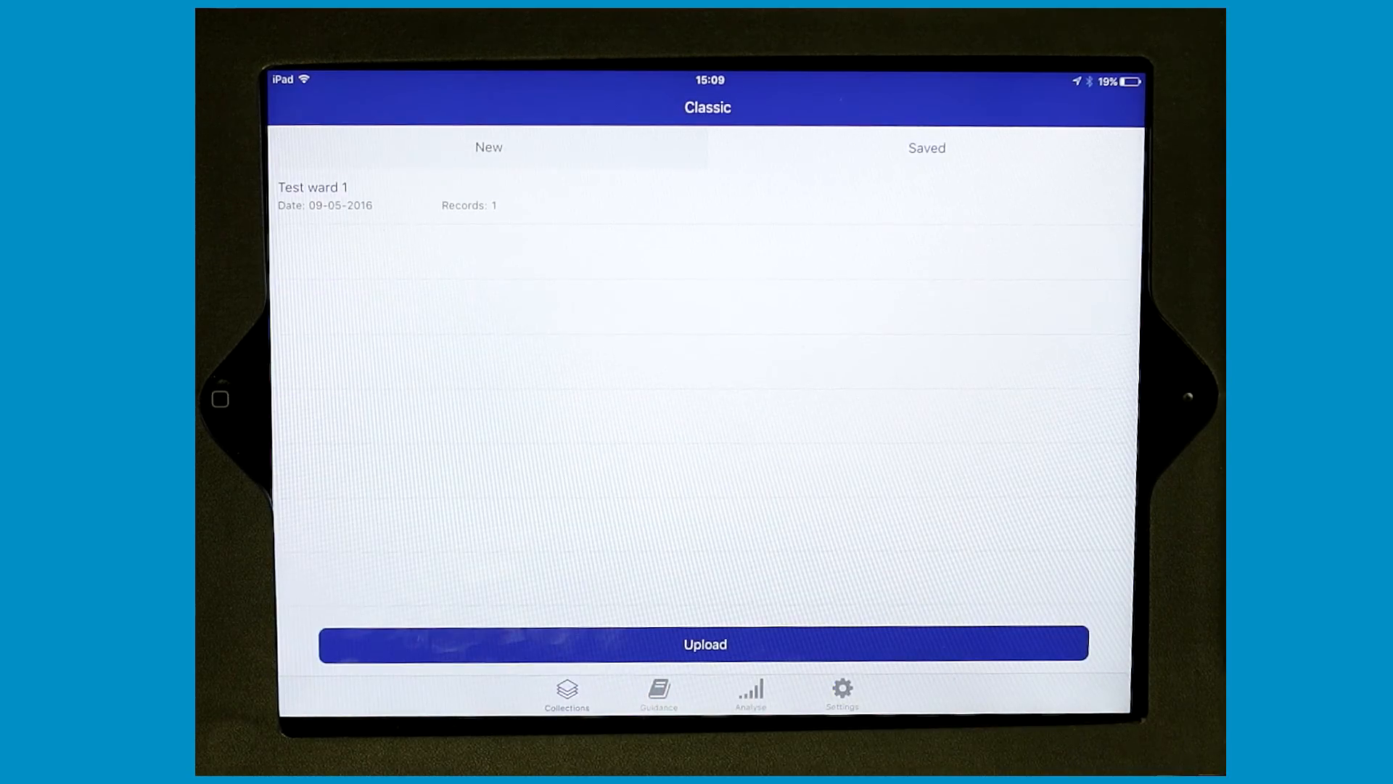
Upload the Test ward 1 collection, confirming the 'Upload now?' alert
click(880, 645)
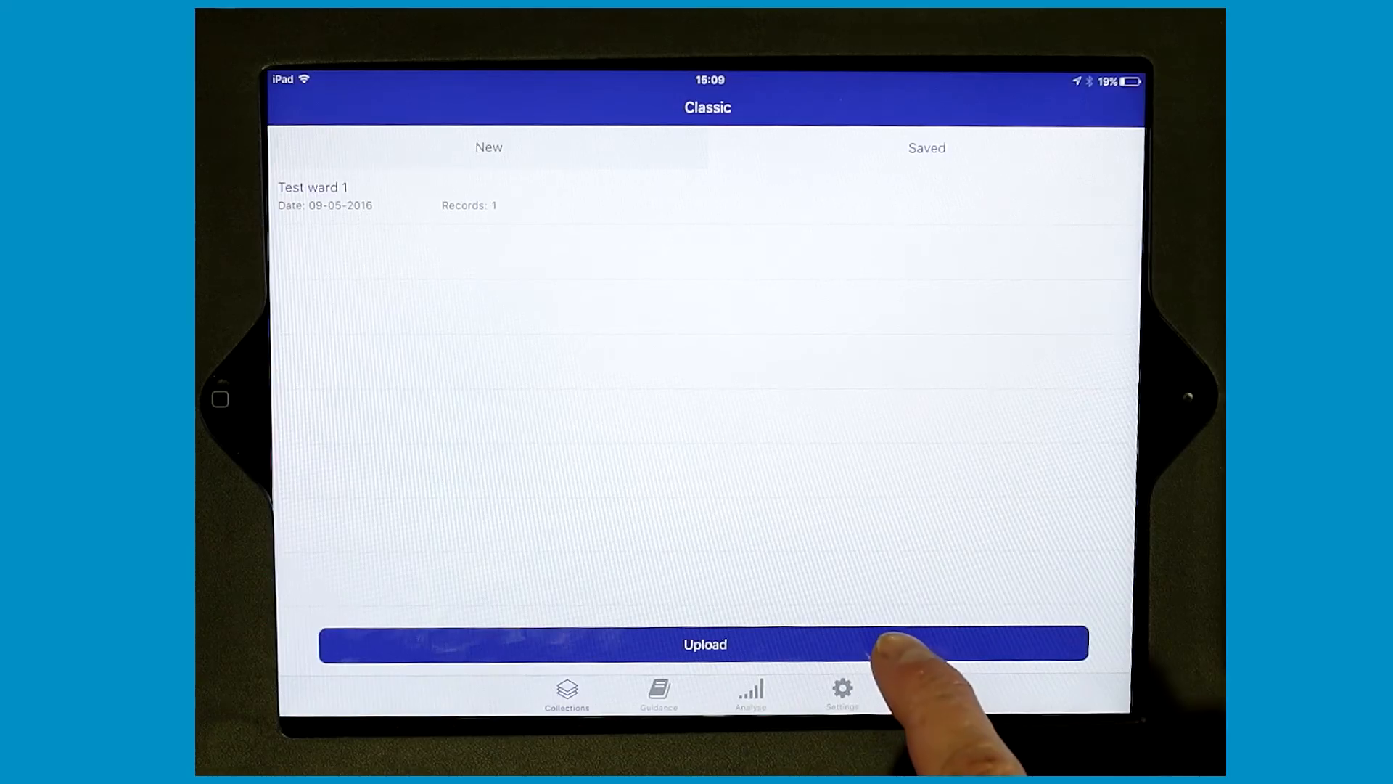
click(704, 643)
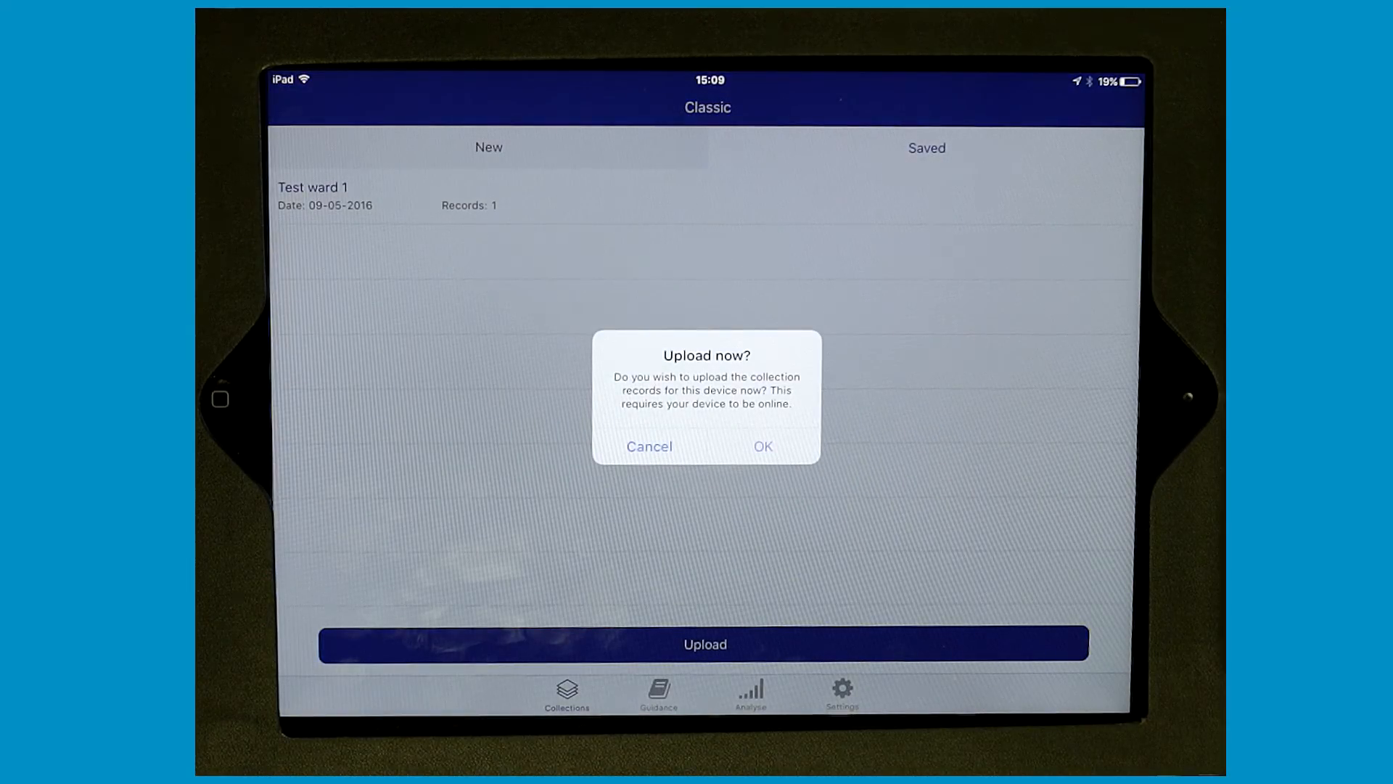
click(760, 446)
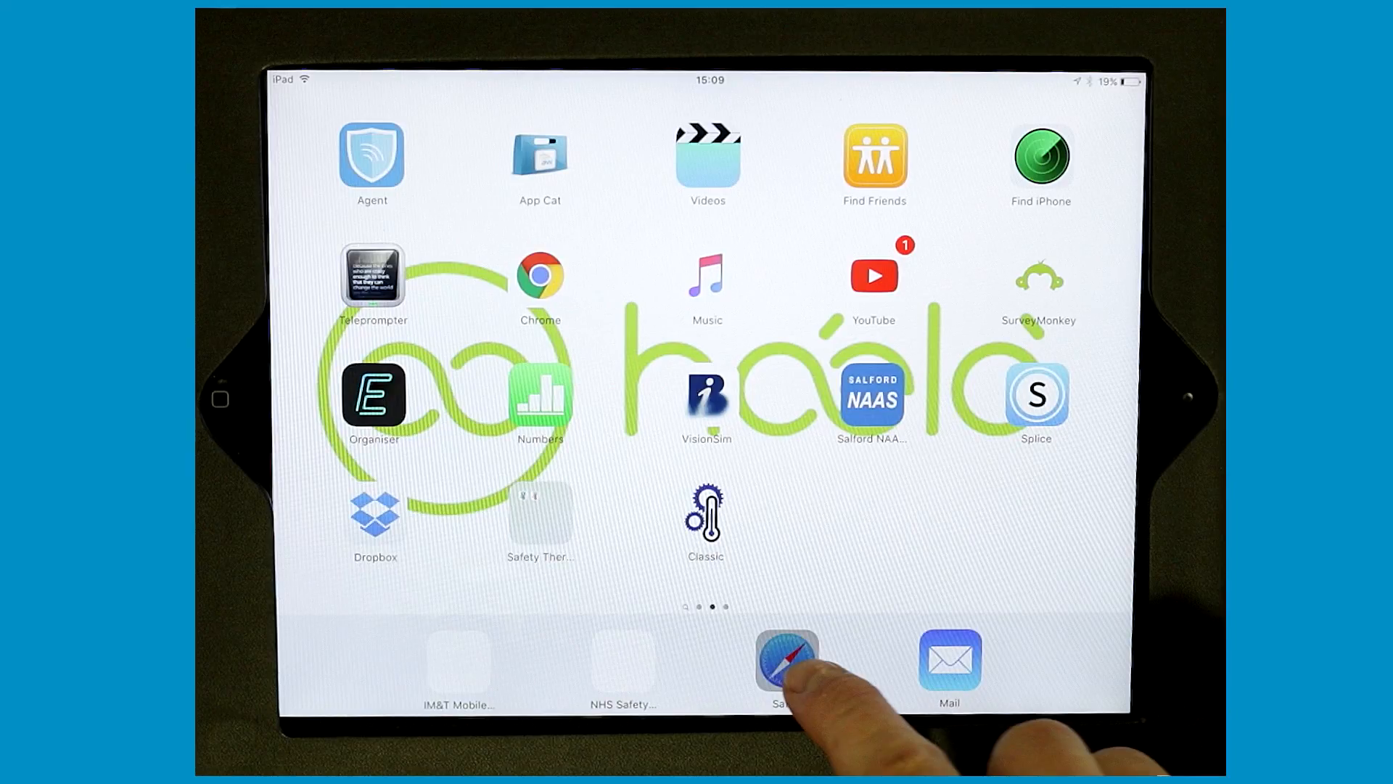
Return to Safari to view the site's My Devices page listing the iPad
click(785, 660)
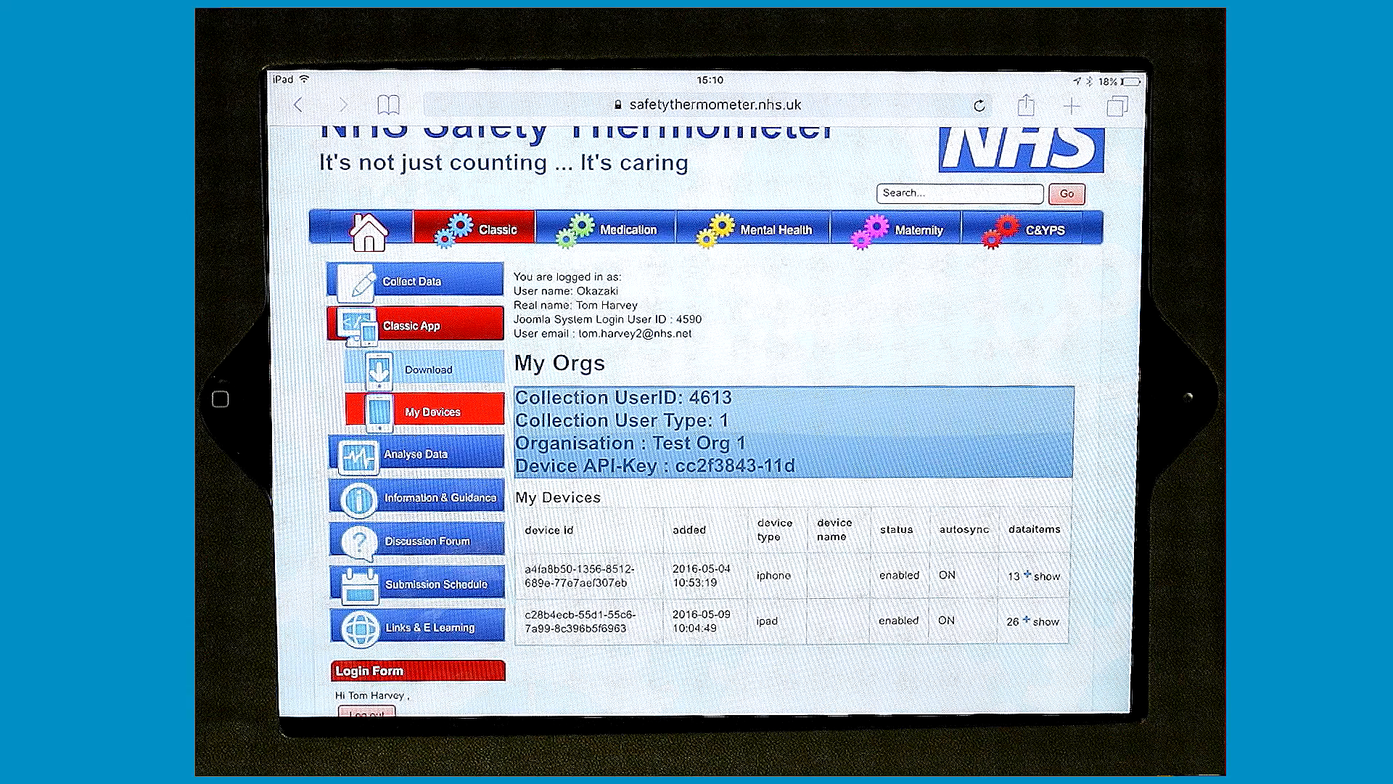
Open Test Org 1's collection summary and download its hscic submission file as .xls
click(412, 281)
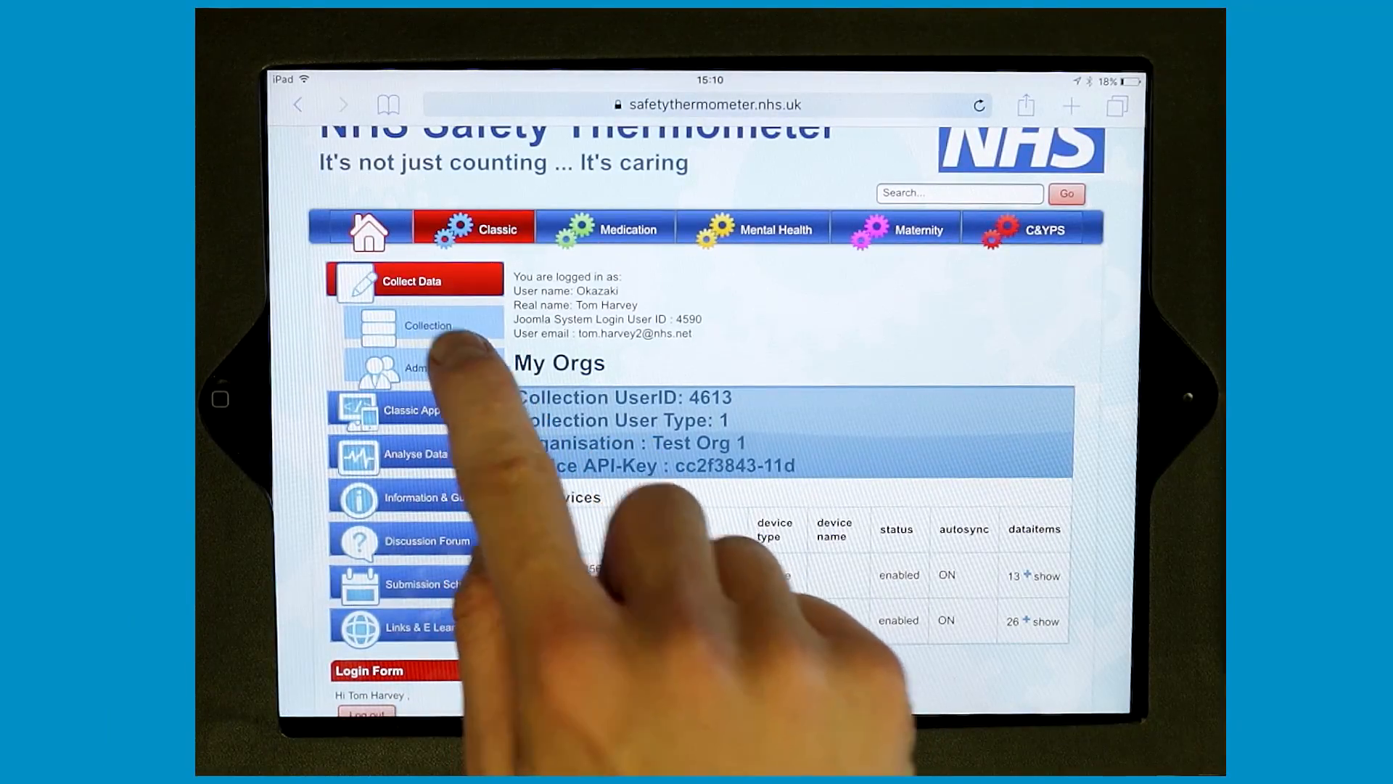
click(429, 325)
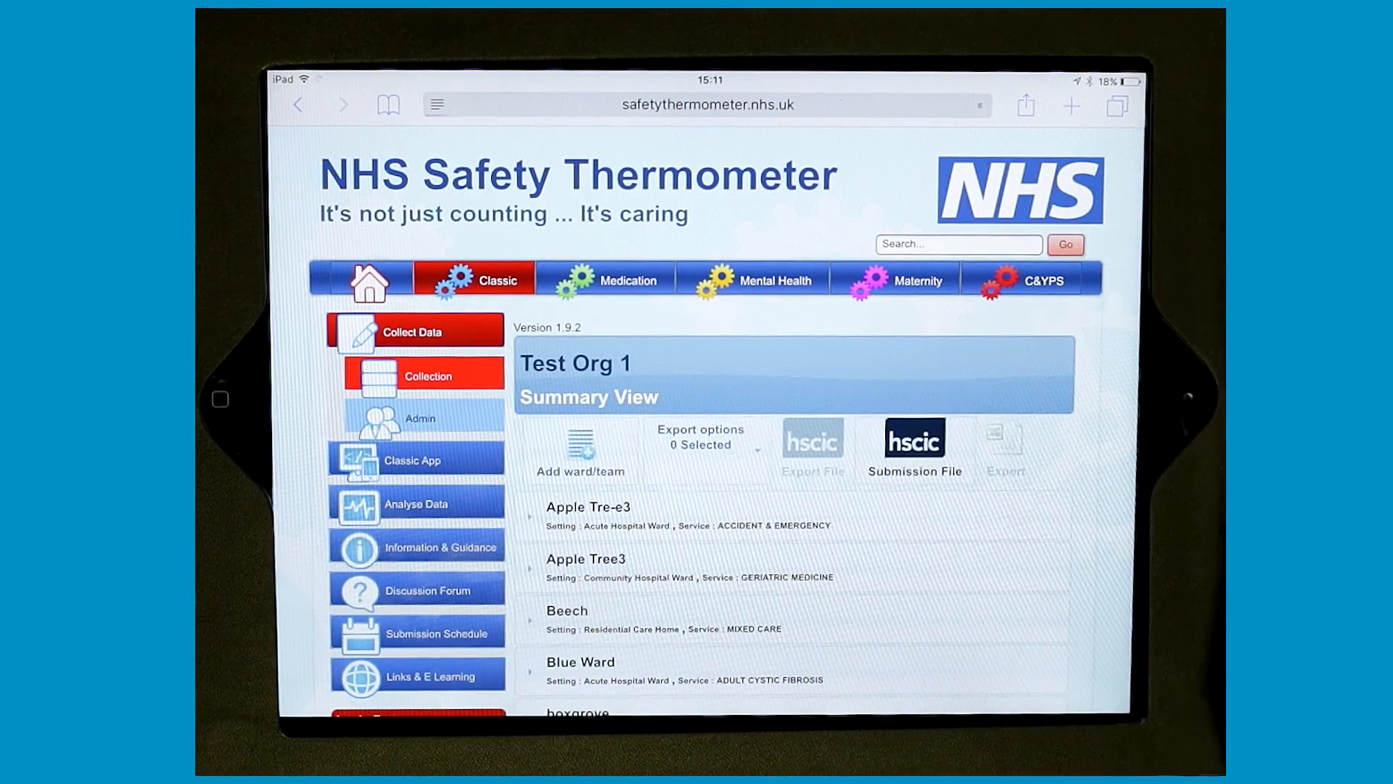
click(914, 447)
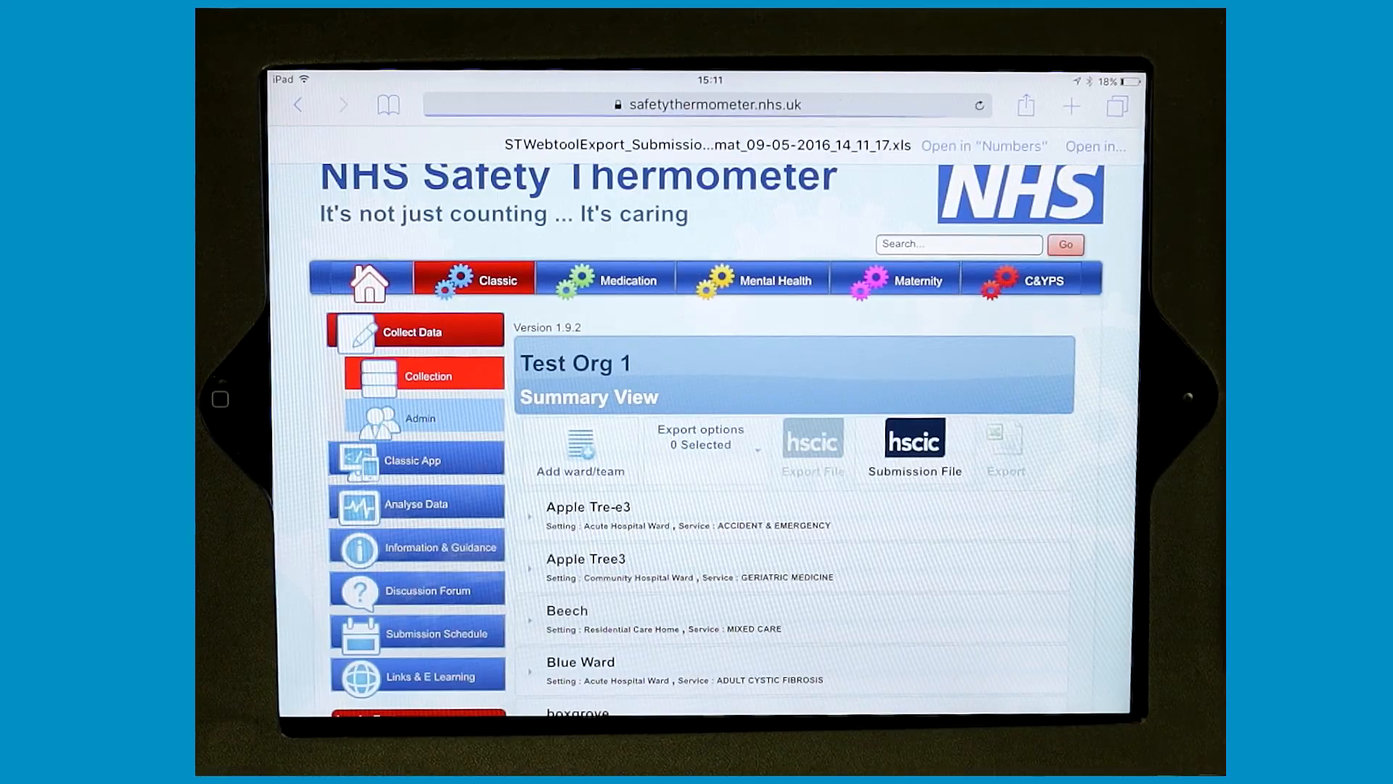